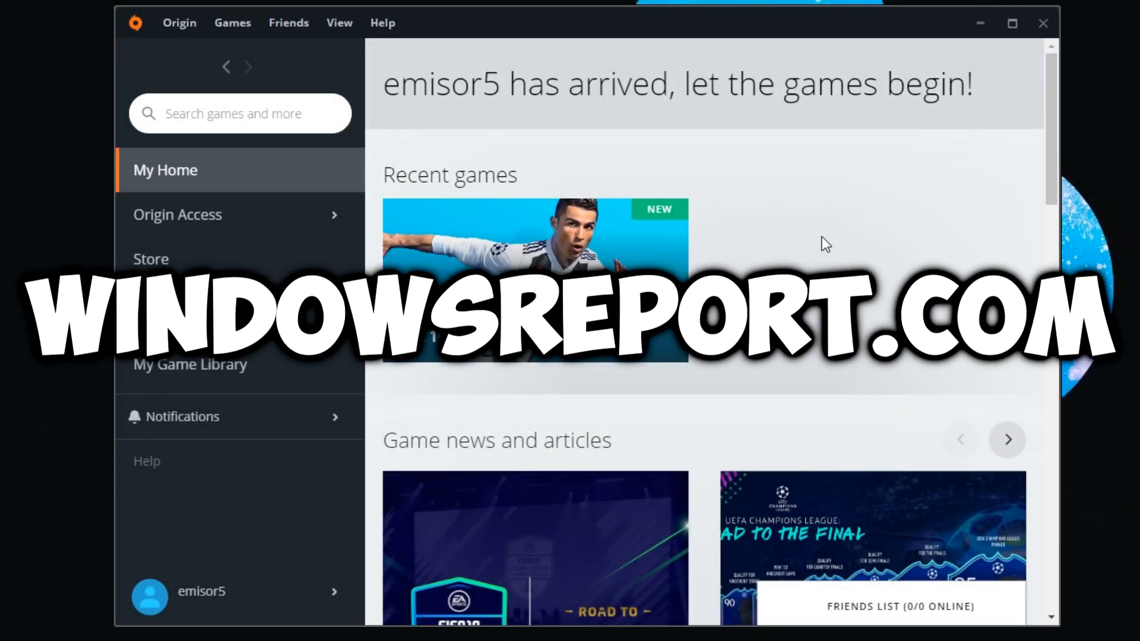
# Step: In My Game Library, choose Repair for the FIFA 19 Demo from its right-click menu
pyautogui.click(151, 259)
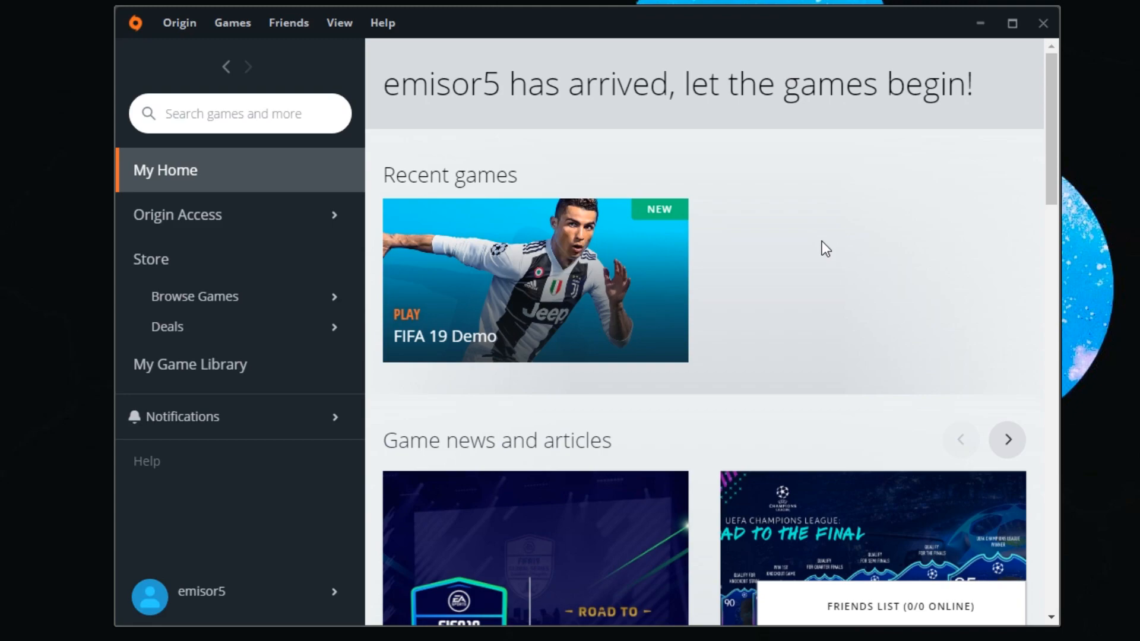
pyautogui.moveTo(199, 260)
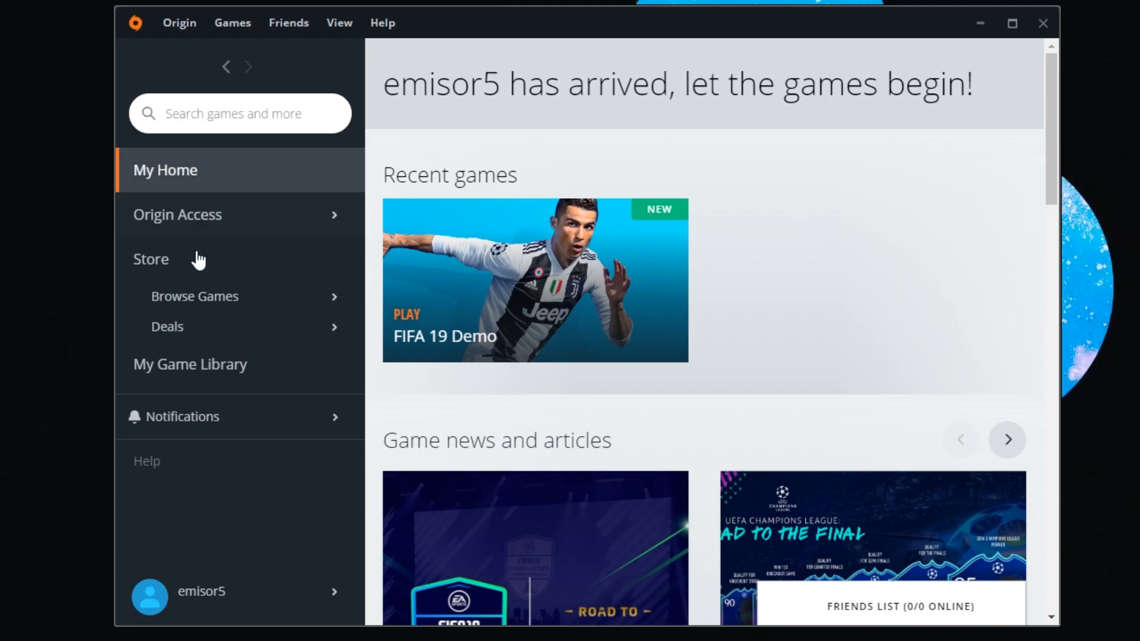
pyautogui.moveTo(189, 364)
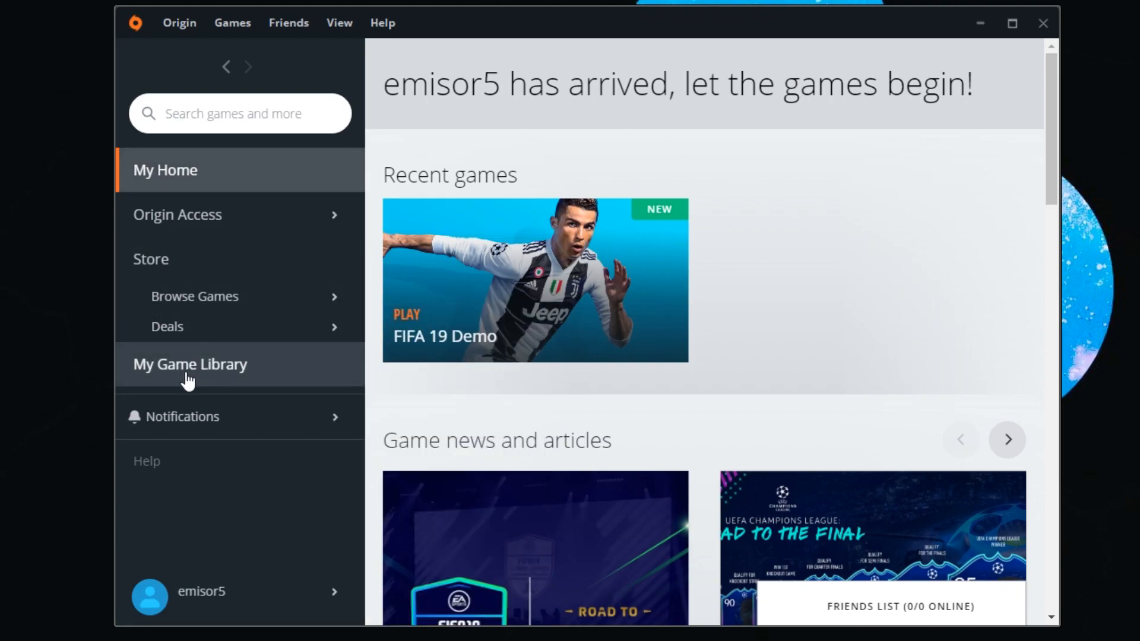
pyautogui.click(190, 364)
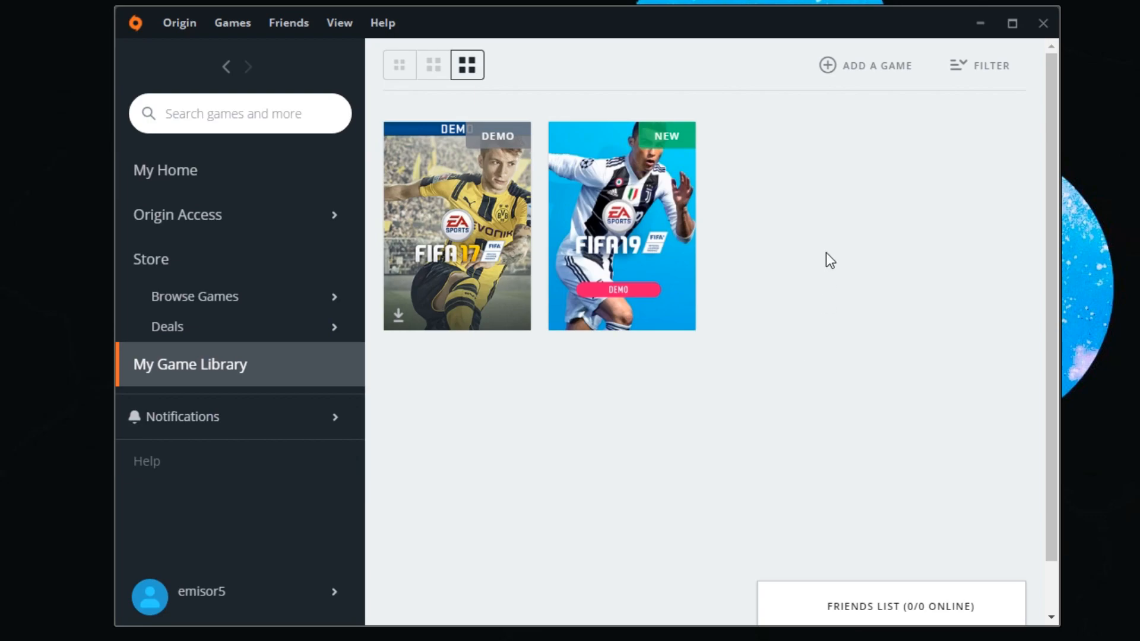
pyautogui.moveTo(747, 362)
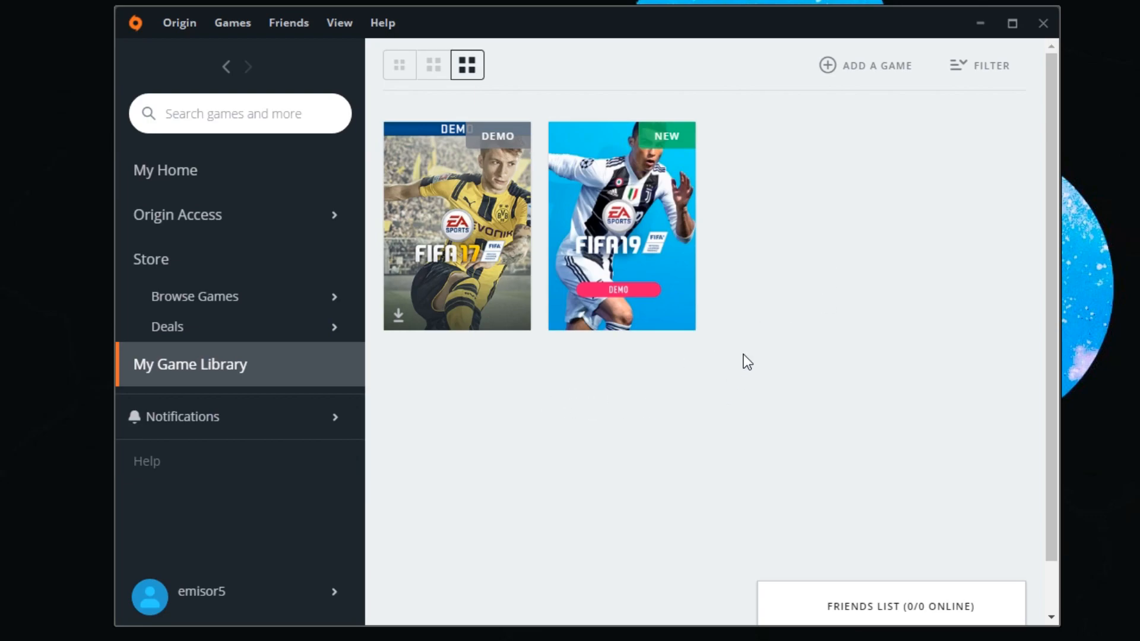
pyautogui.rightClick(620, 224)
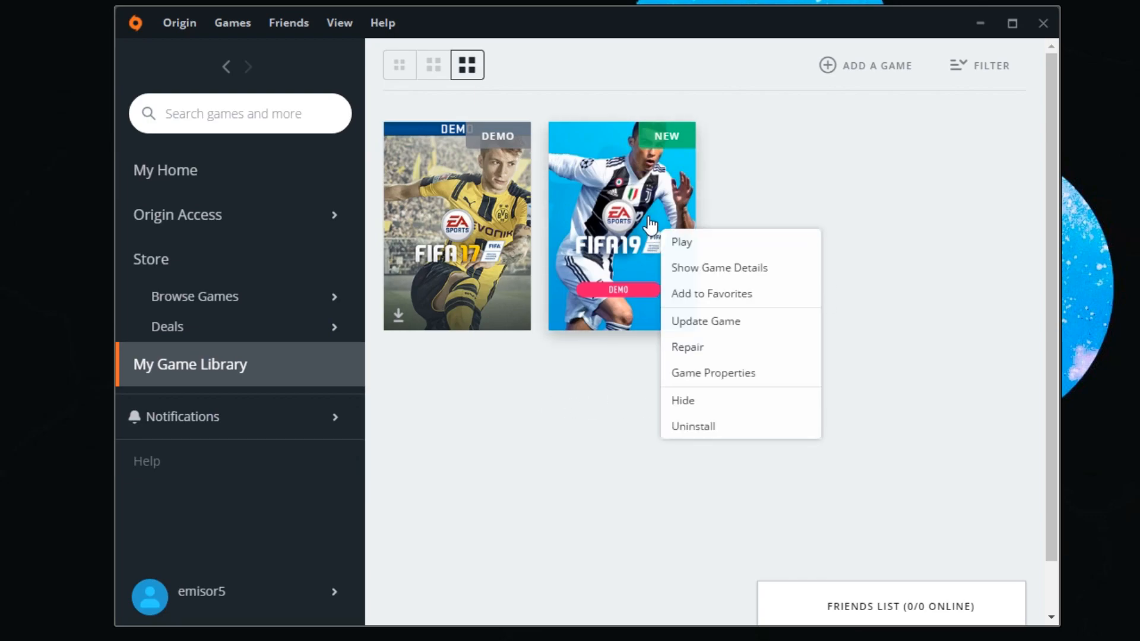
pyautogui.click(724, 358)
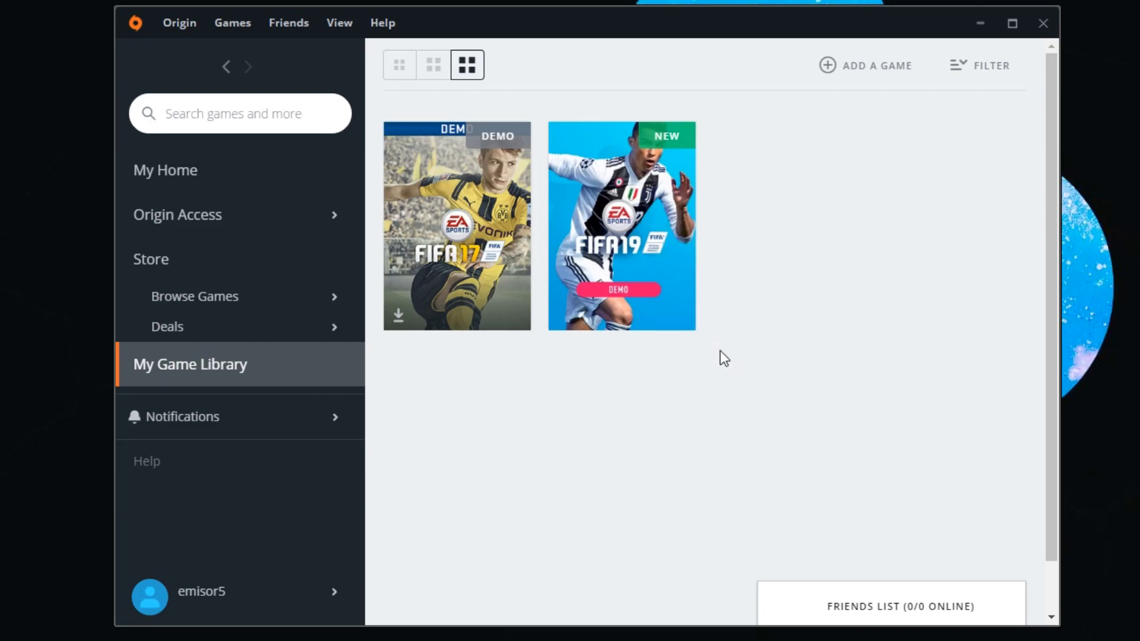
# Step: Draft the comment "I have this problem" in the YouTube public comment box
pyautogui.click(618, 290)
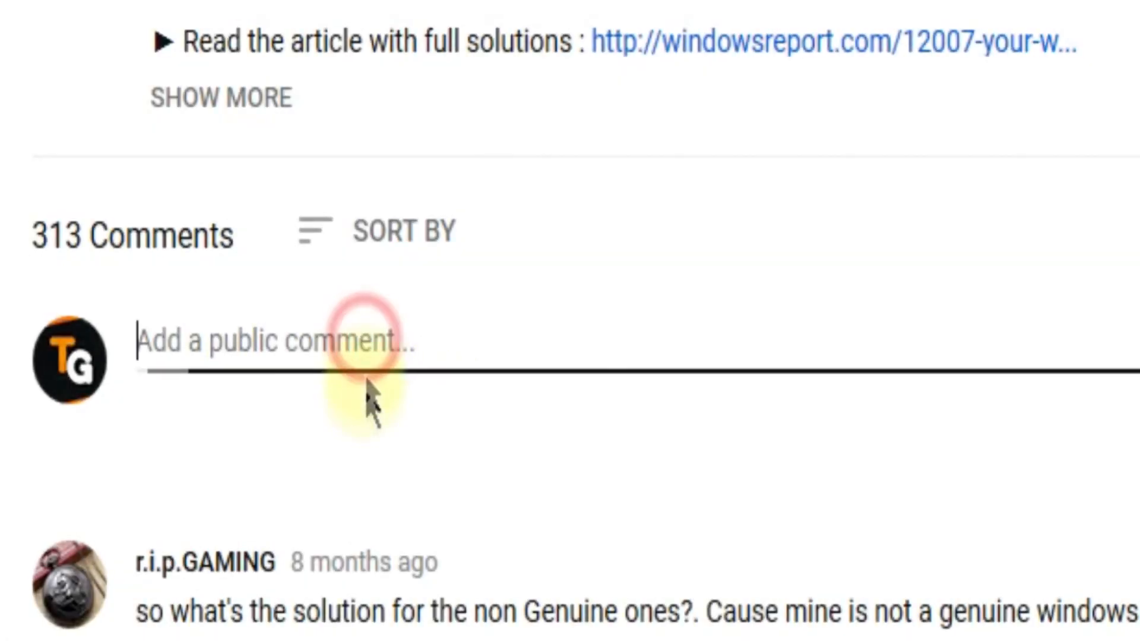
pyautogui.write('I have th')
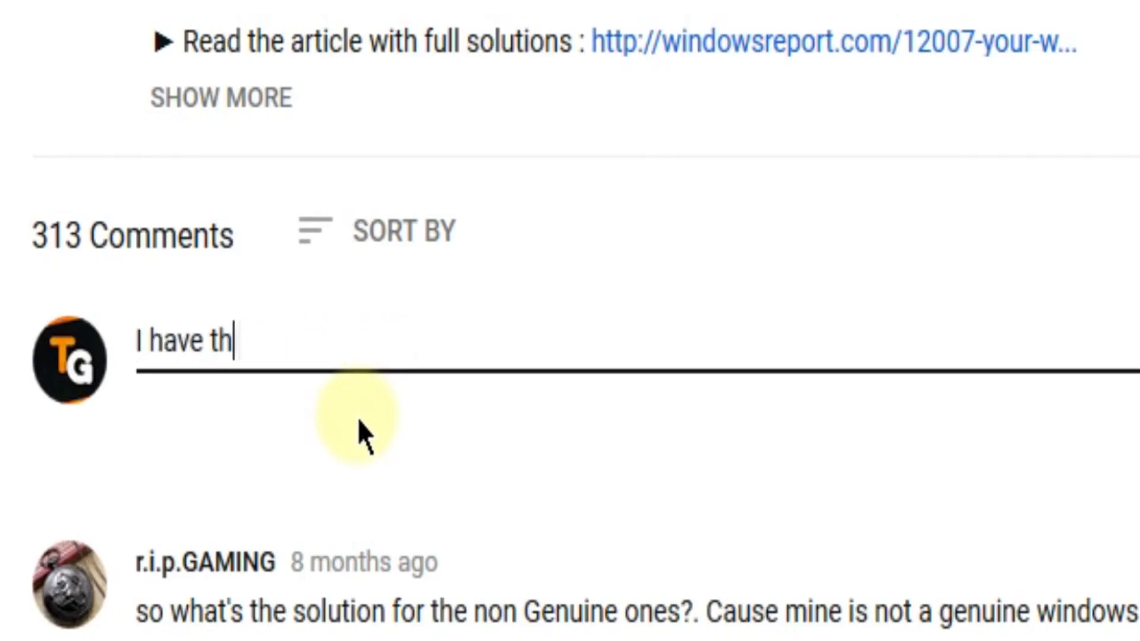
pyautogui.write('is problem')
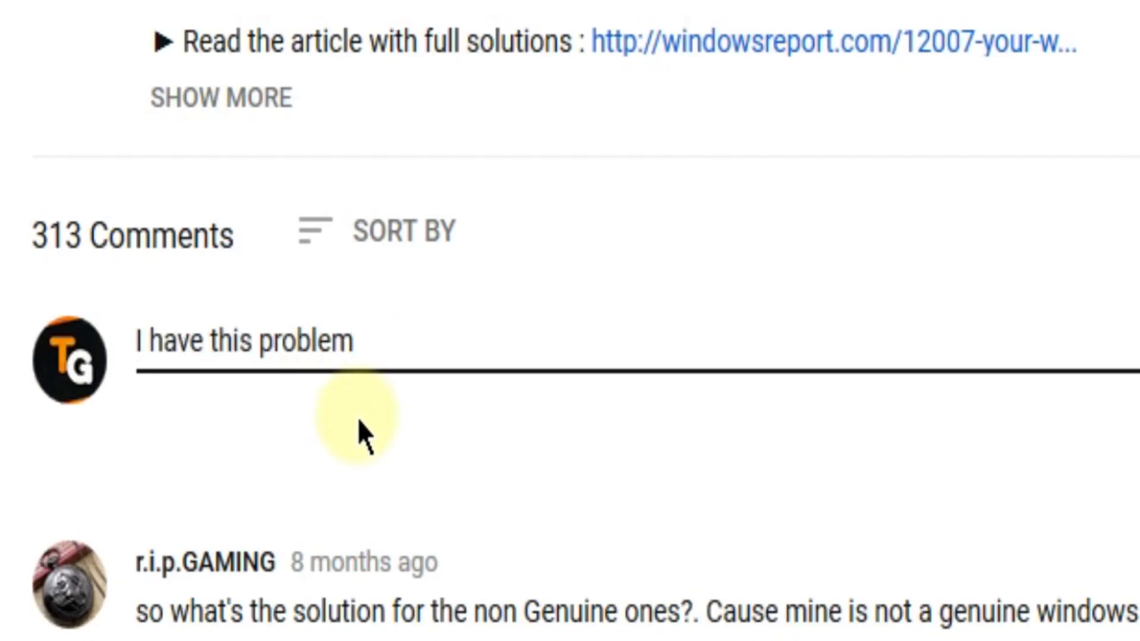